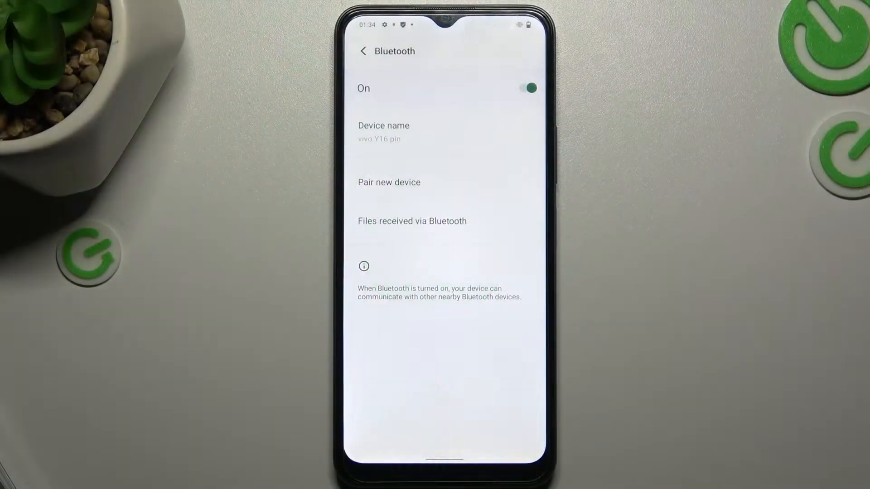
Toggle Bluetooth off and on twice, then open the phone's Bluetooth device name for renaming
left_click(526, 88)
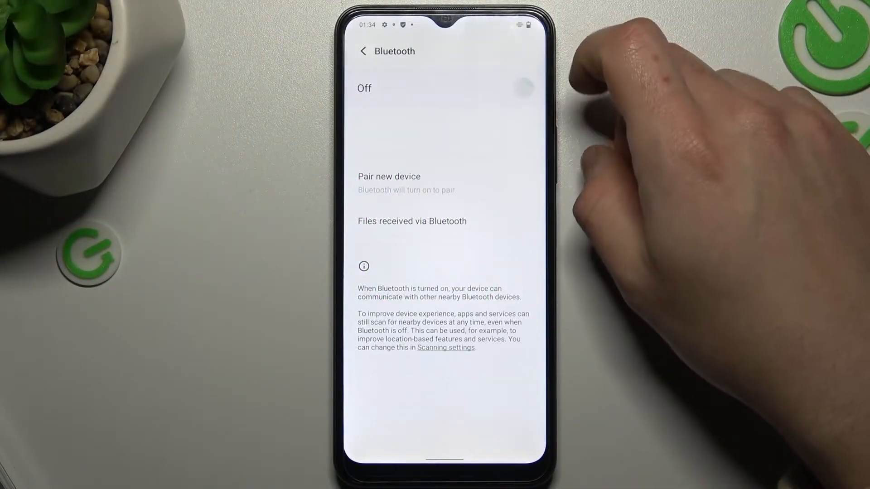
left_click(521, 88)
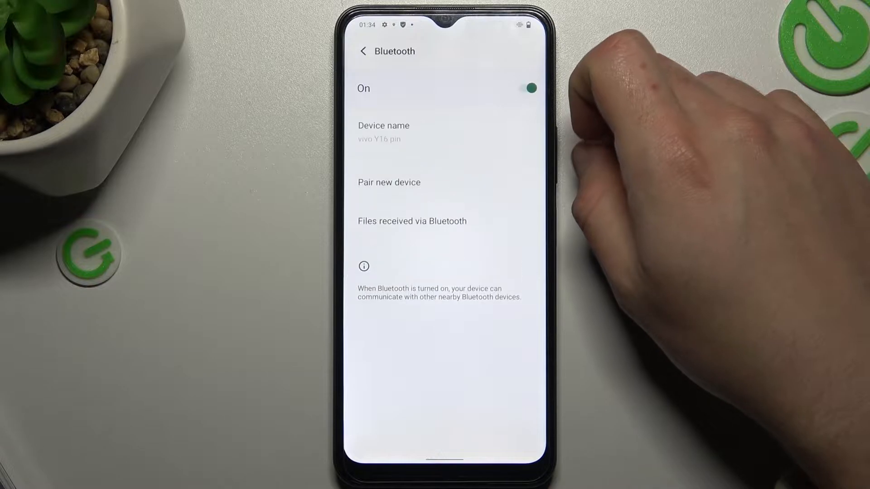
left_click(526, 87)
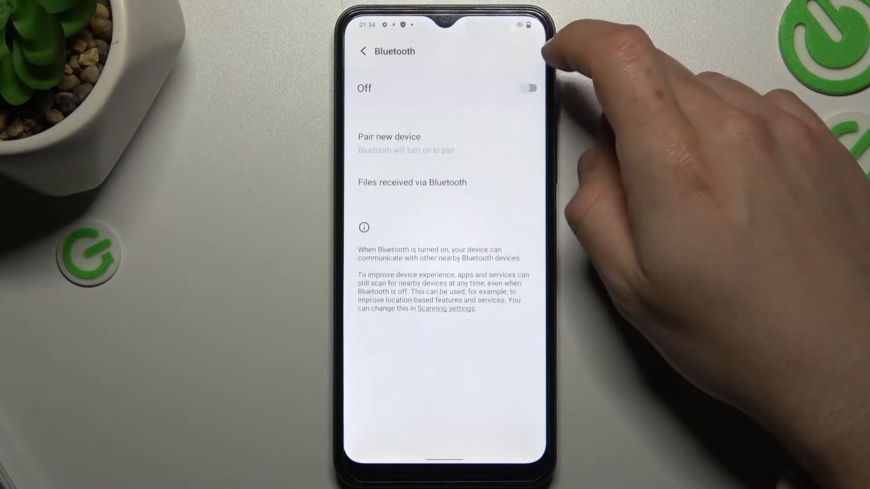
left_click(526, 88)
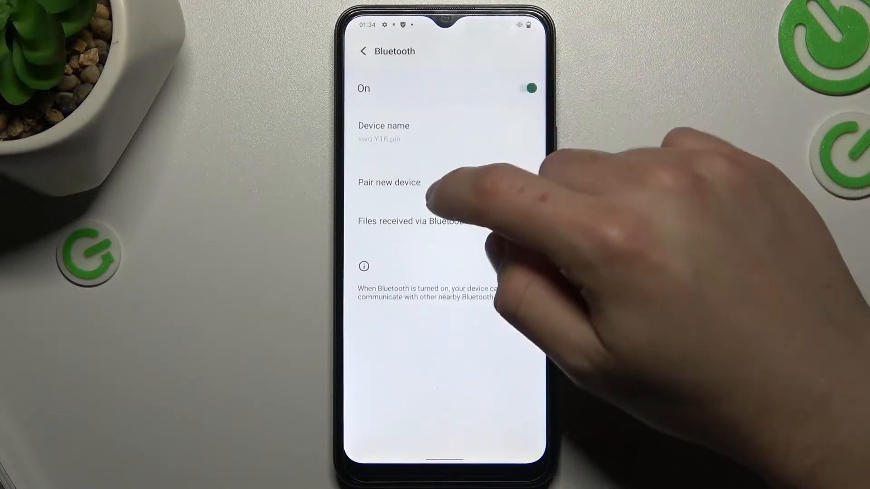
left_click(390, 183)
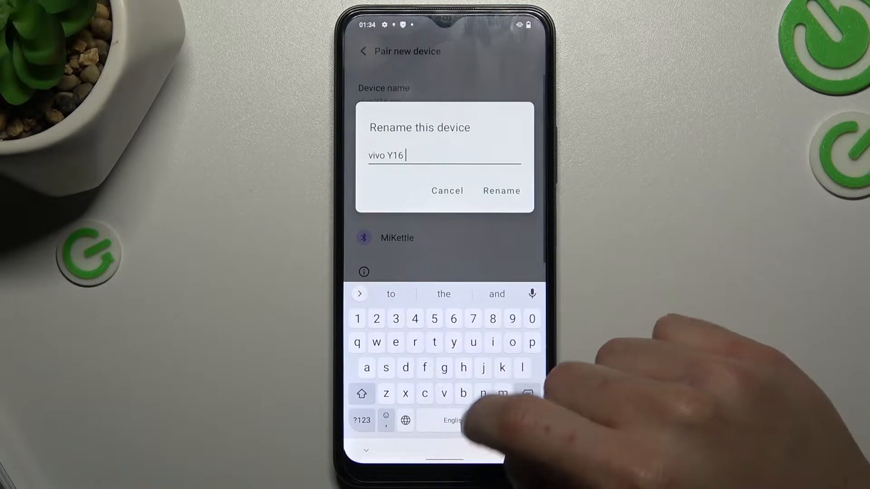
left_click(501, 191)
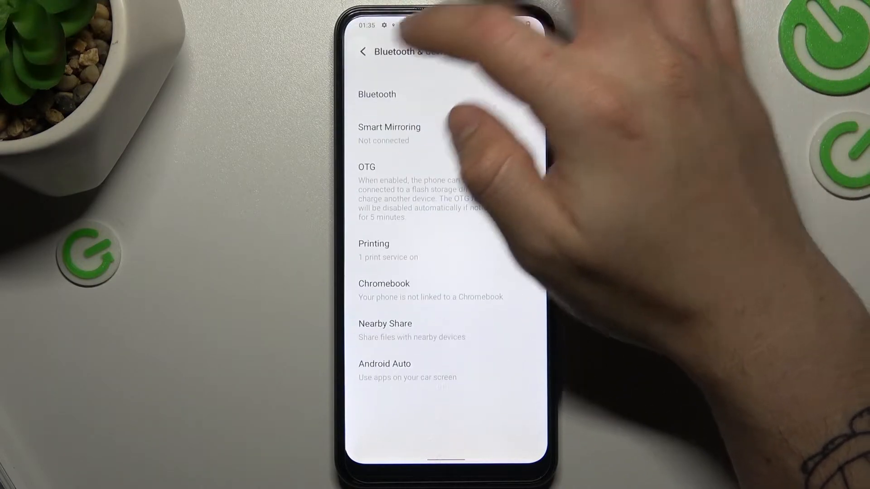
Go to System > Reset options and choose Reset Wi‑Fi, mobile and Bluetooth settings
left_click(363, 52)
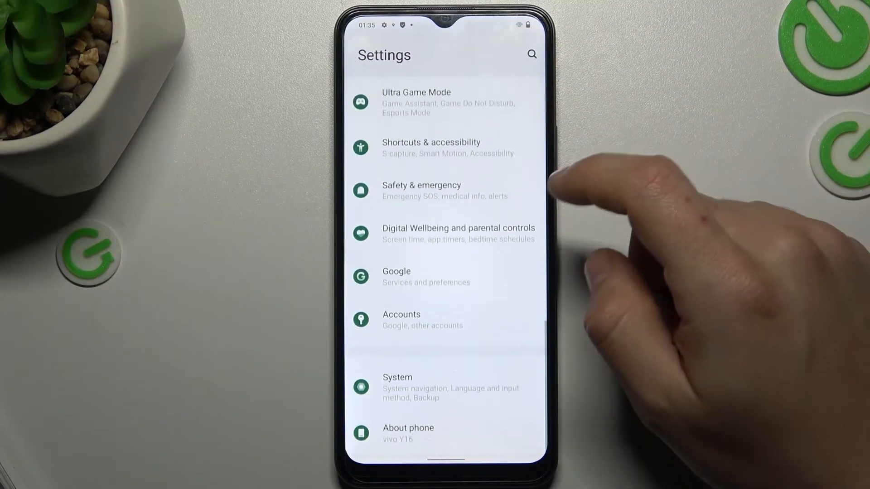
left_click(397, 382)
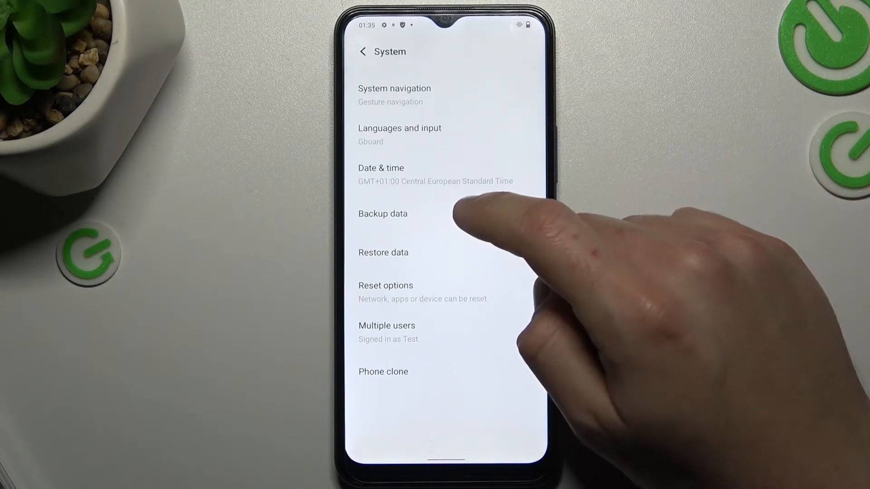
left_click(386, 285)
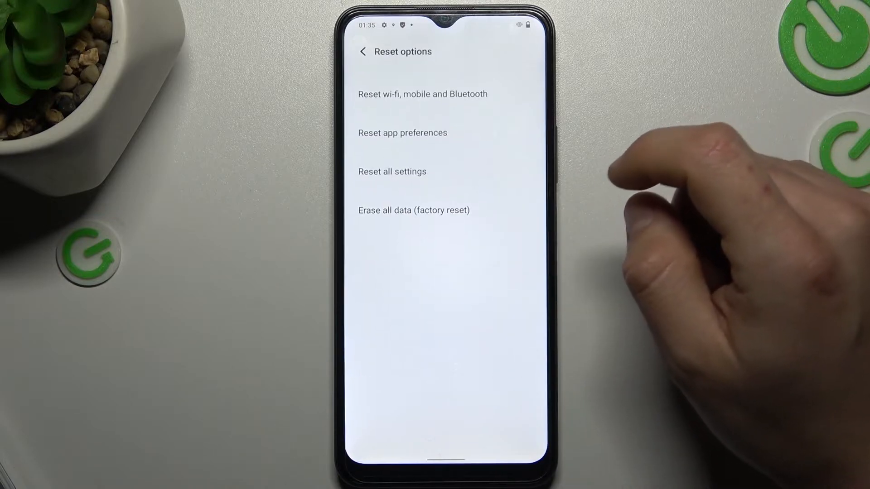
left_click(422, 94)
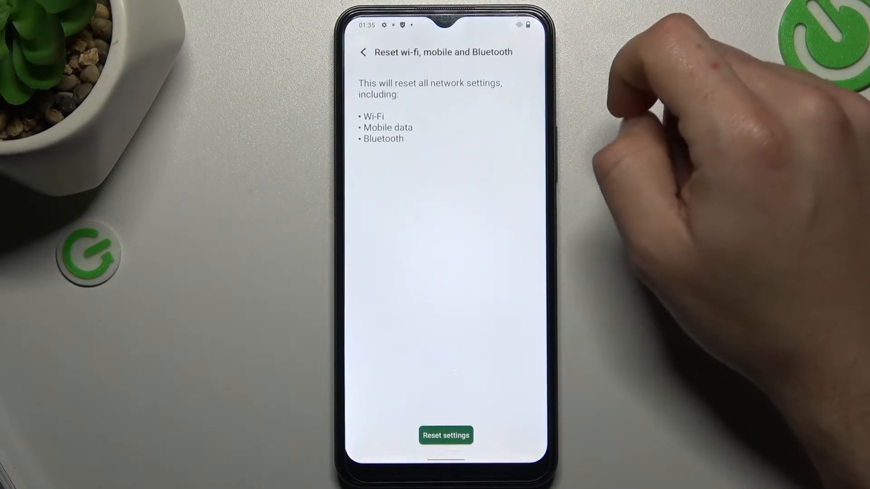
left_click(445, 436)
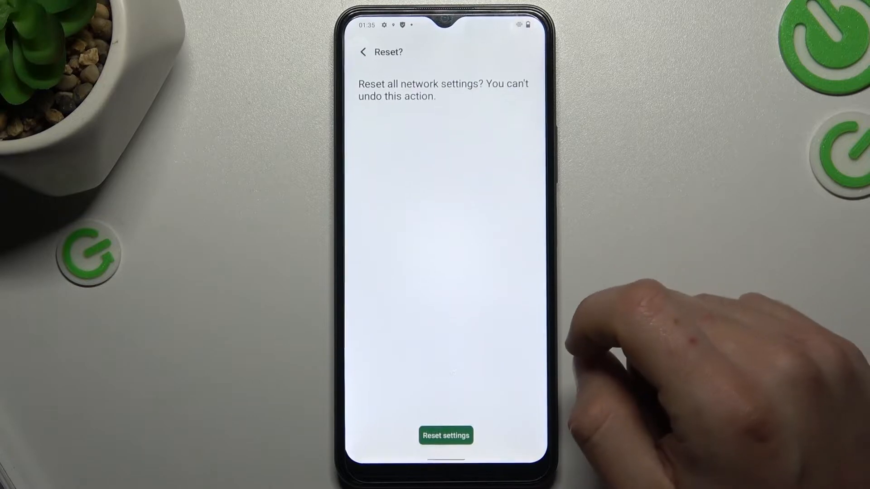
Confirm resetting all network settings and return to the System page
left_click(445, 436)
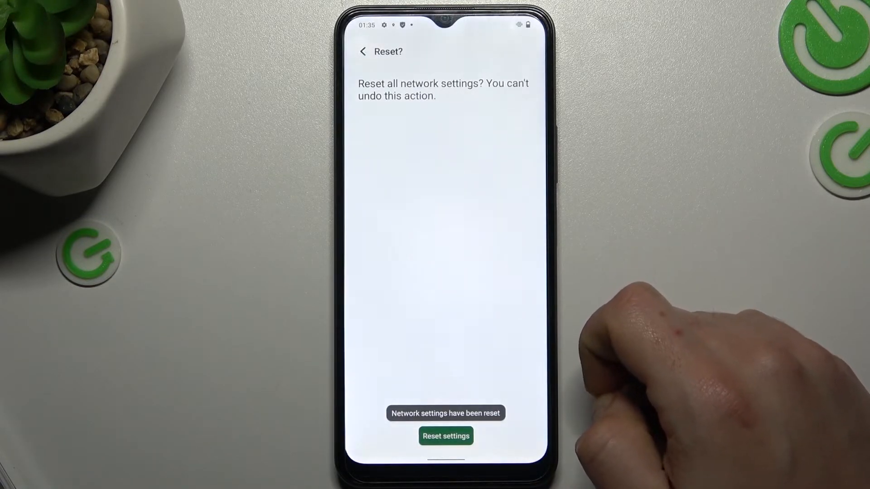
left_click(445, 436)
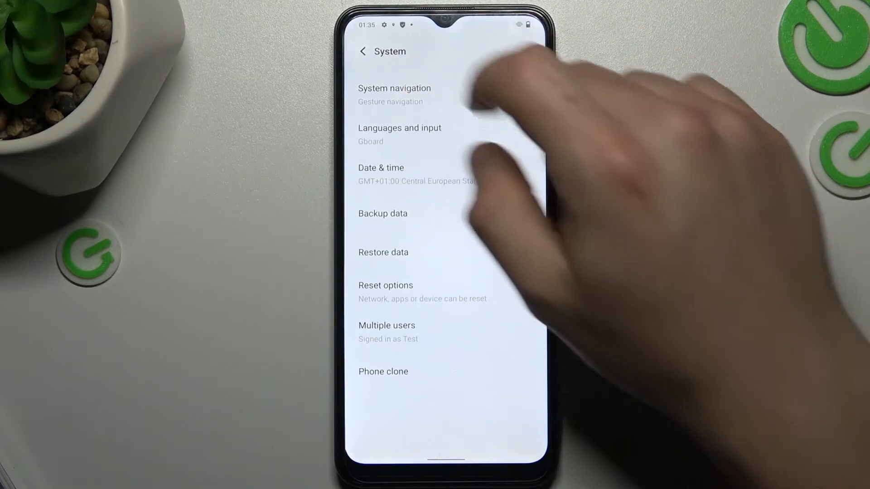
Back out to the main Settings list, scrolled to the top with Network & internet visible
left_click(363, 51)
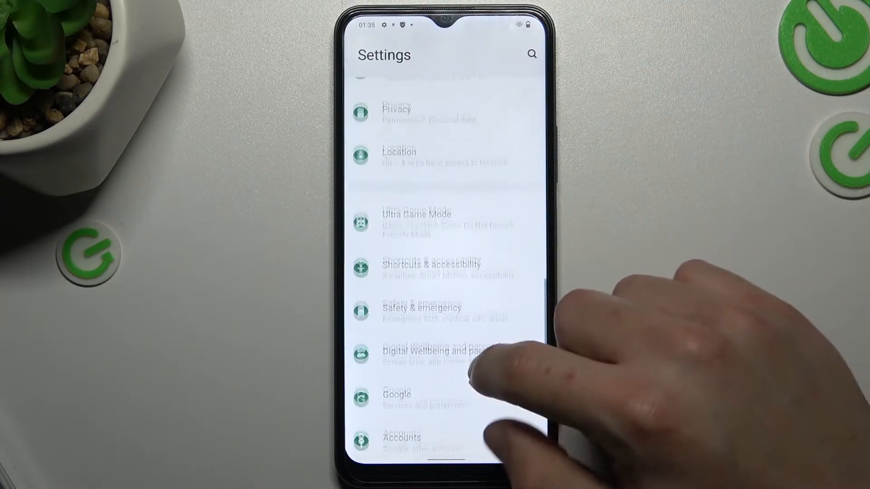
scroll("down", 3)
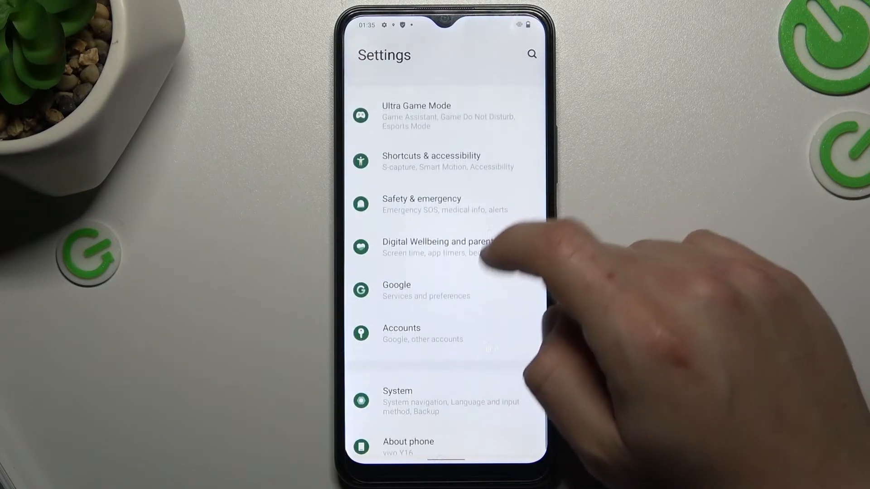
scroll("down", 3)
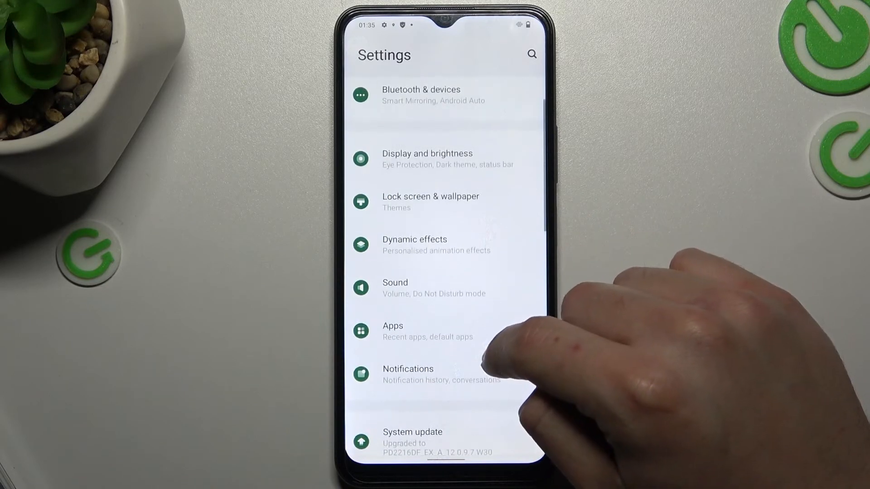
scroll("down", 3)
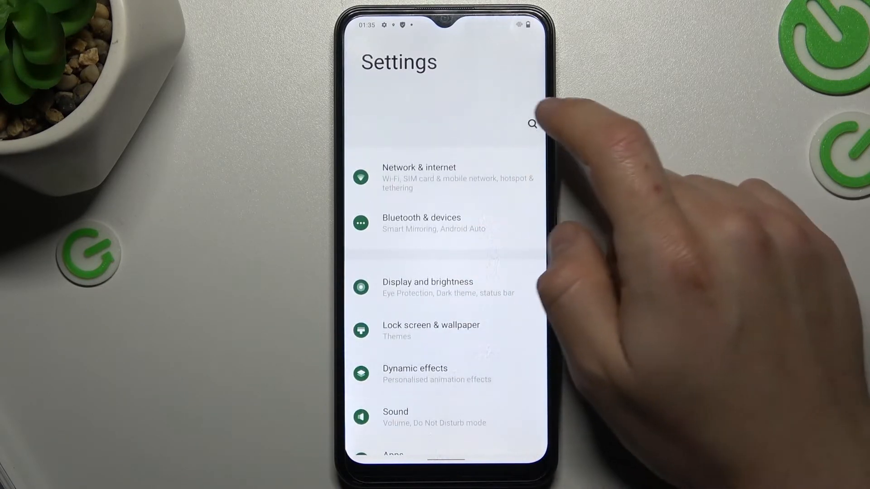
Search settings for 'upd', open System update, and cancel the no-network warning
left_click(531, 123)
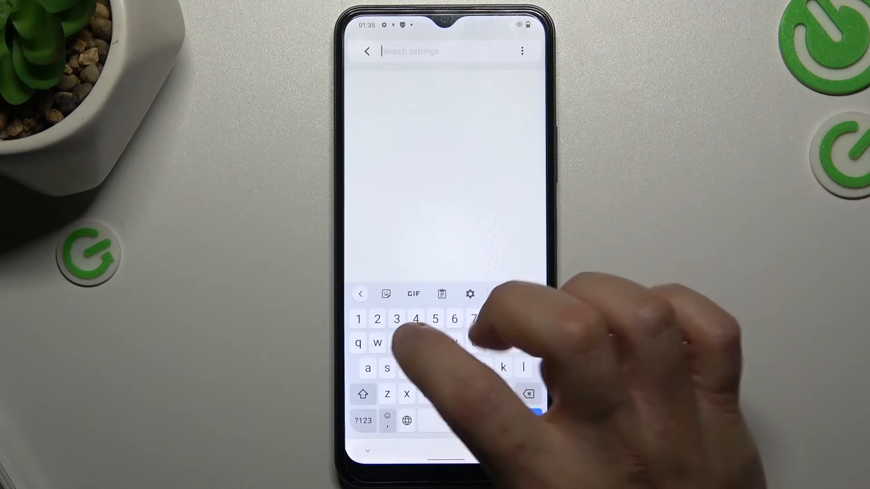
type("o")
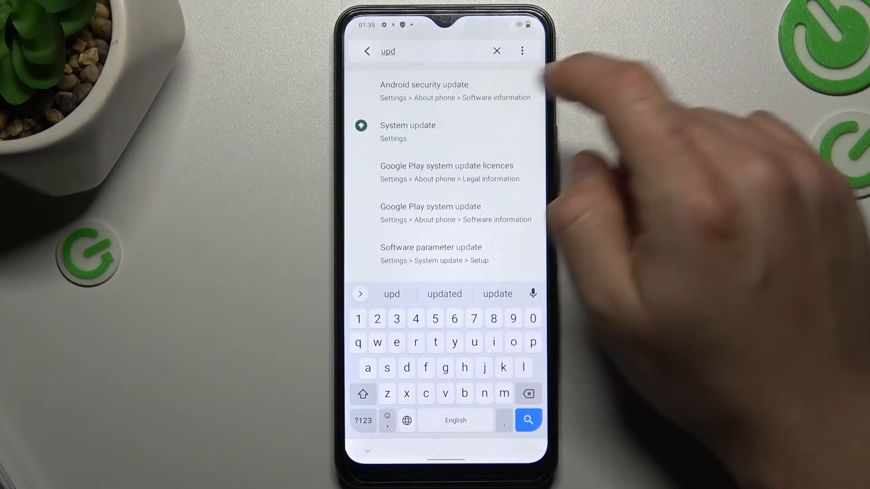
left_click(407, 132)
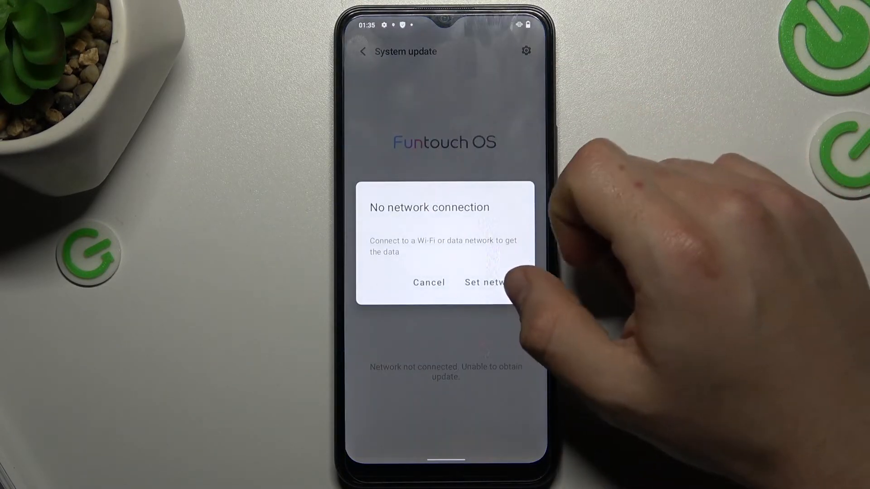
left_click(428, 282)
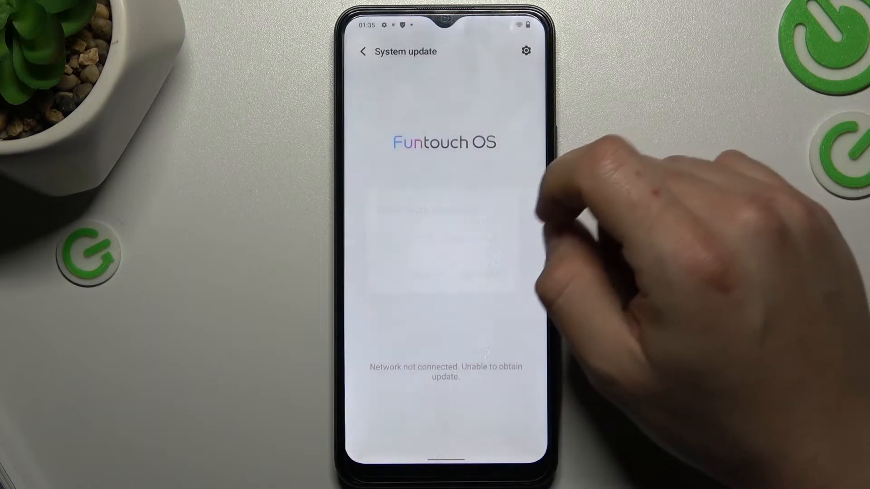